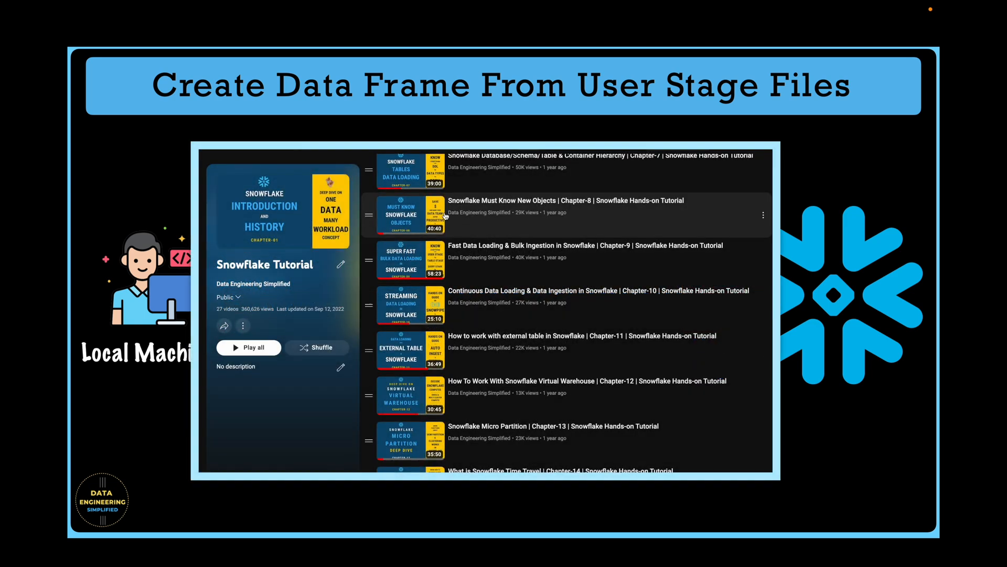
mouse_move(536, 211)
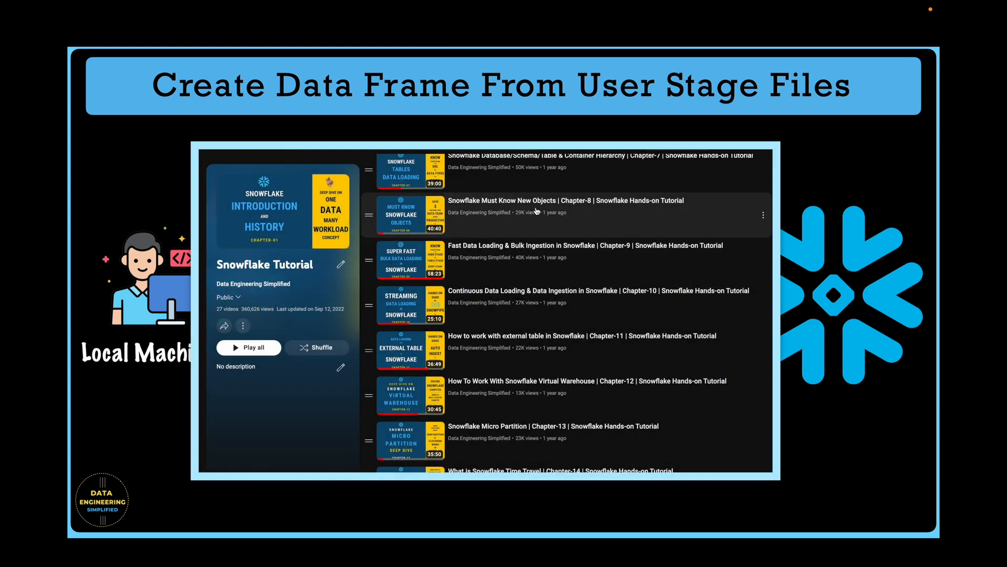
mouse_move(647, 209)
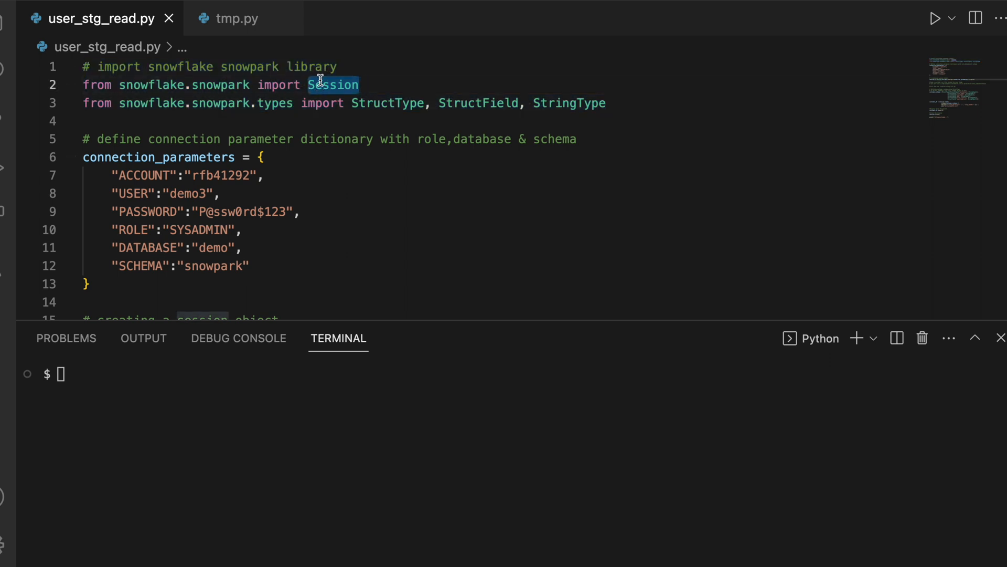
Highlight the StructType import and the role, database and schema settings in the script.
double_click(387, 103)
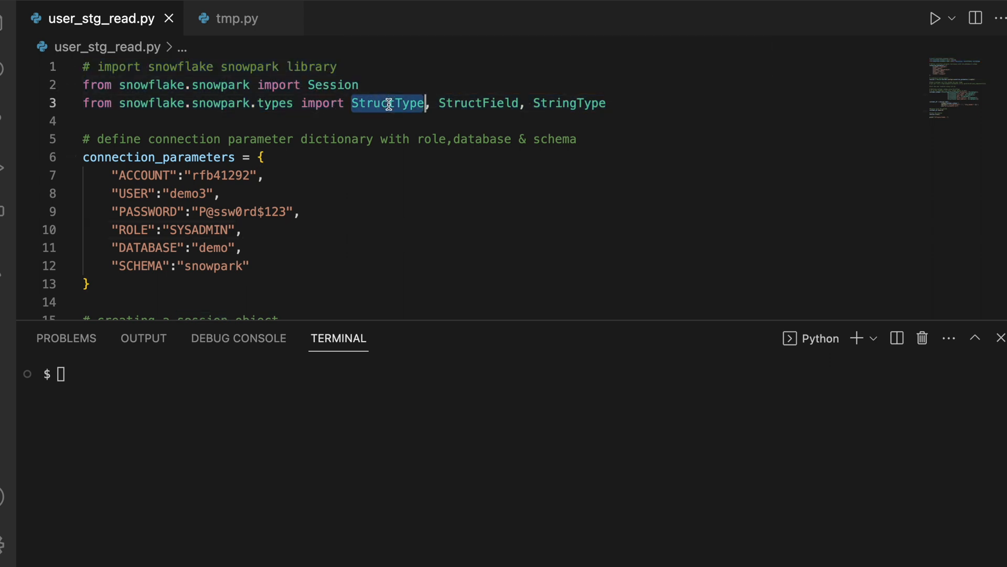
double_click(568, 103)
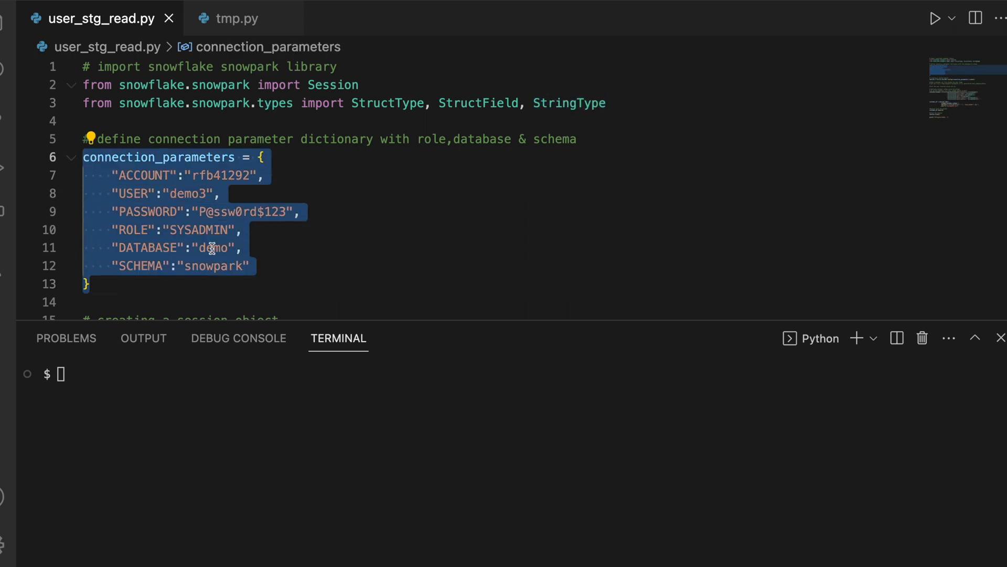
left_click(262, 266)
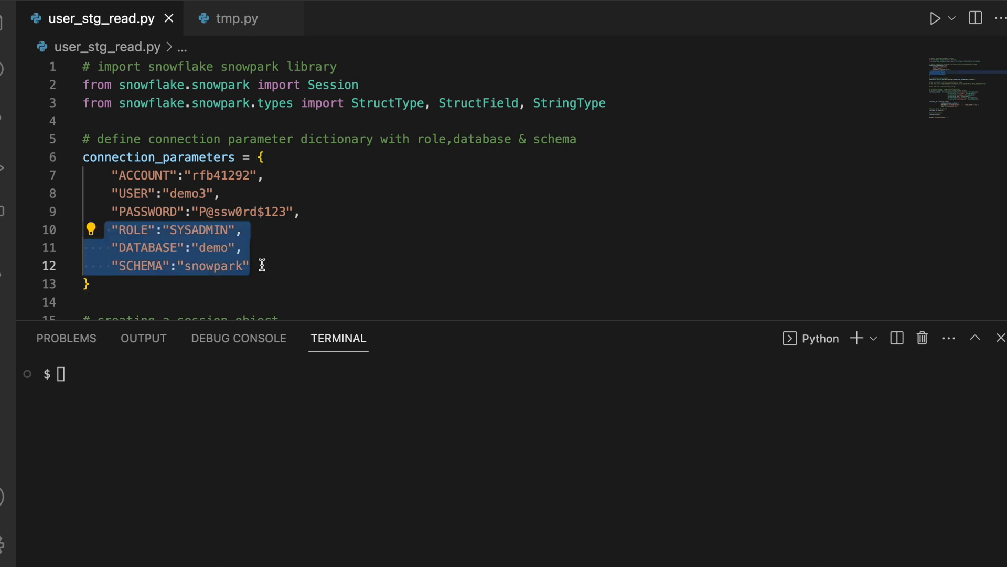
mouse_move(152, 266)
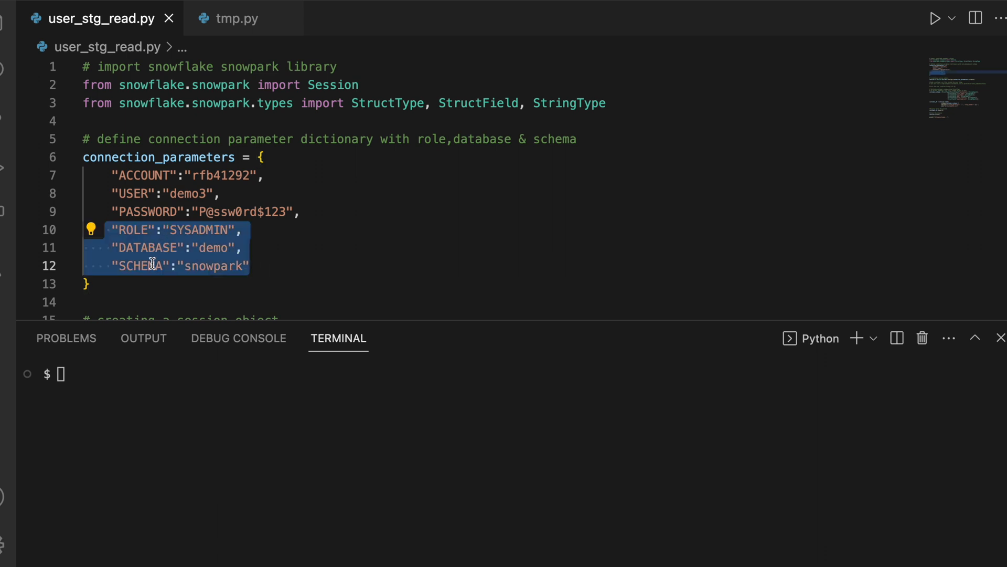
mouse_move(68, 229)
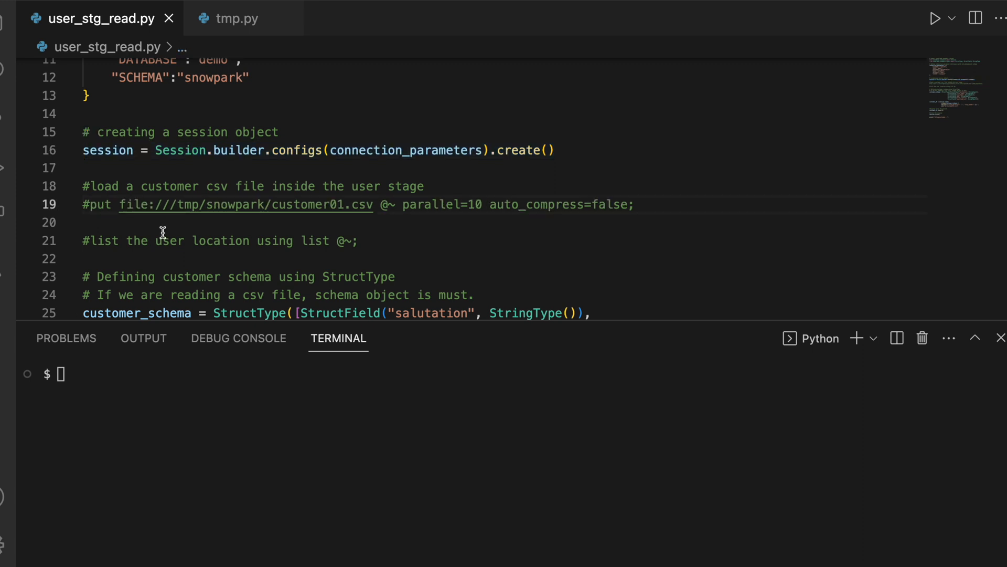
mouse_move(279, 222)
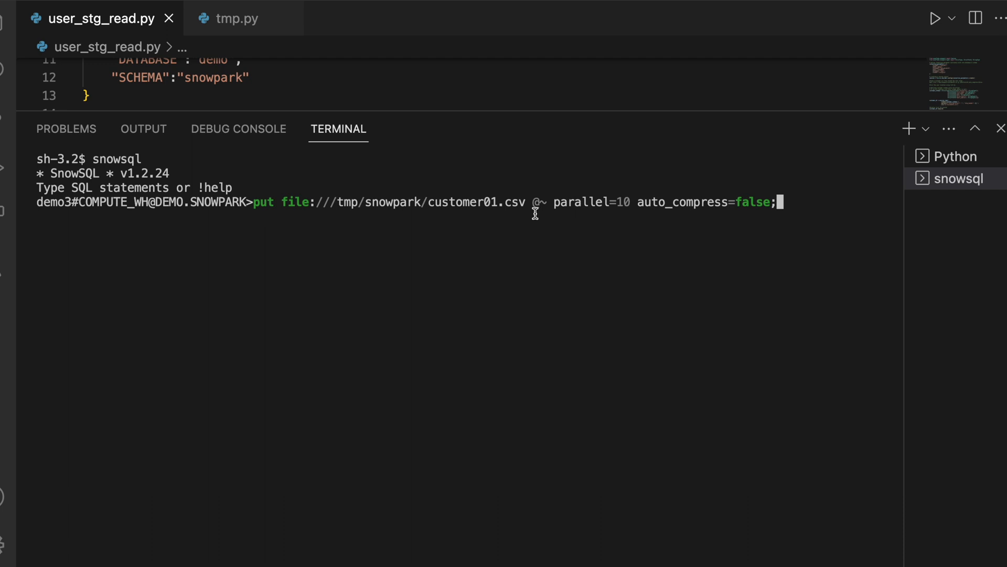
mouse_move(292, 201)
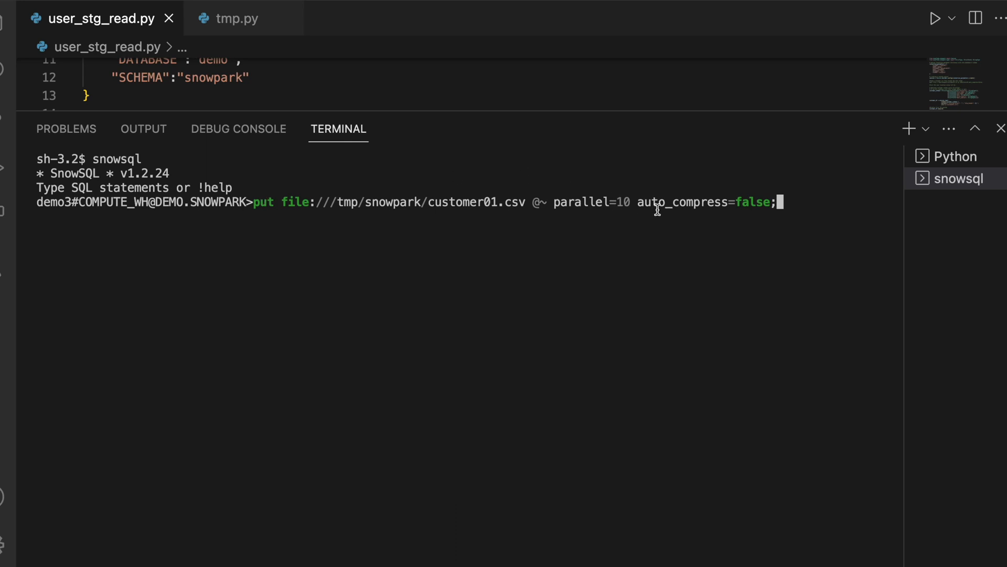
mouse_move(542, 201)
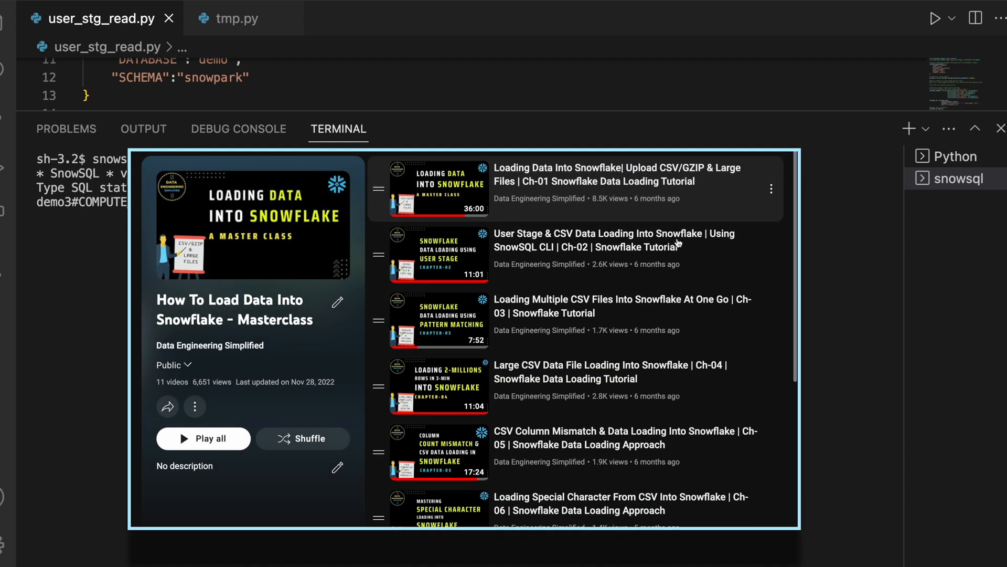
scroll("down", 3)
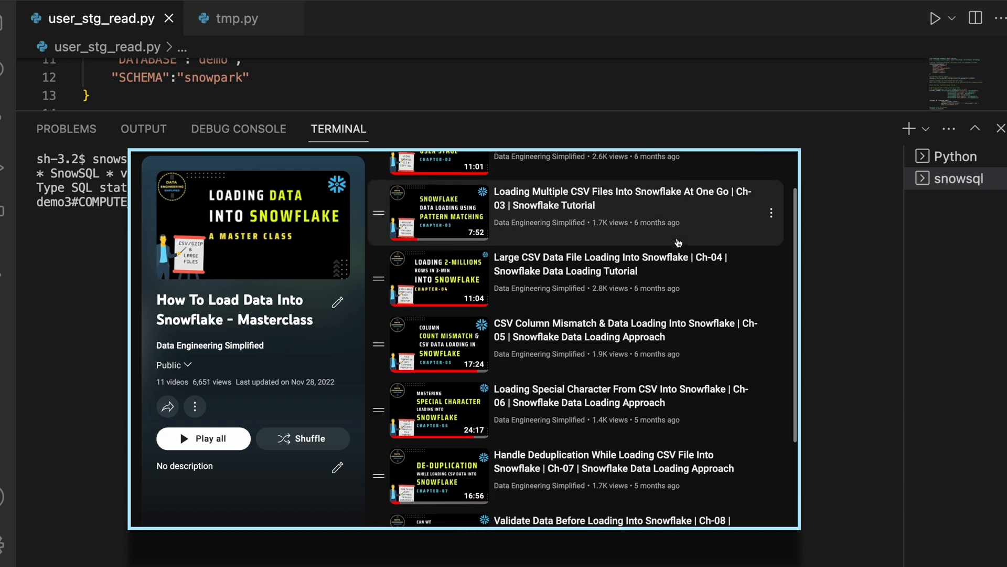
scroll("down", 3)
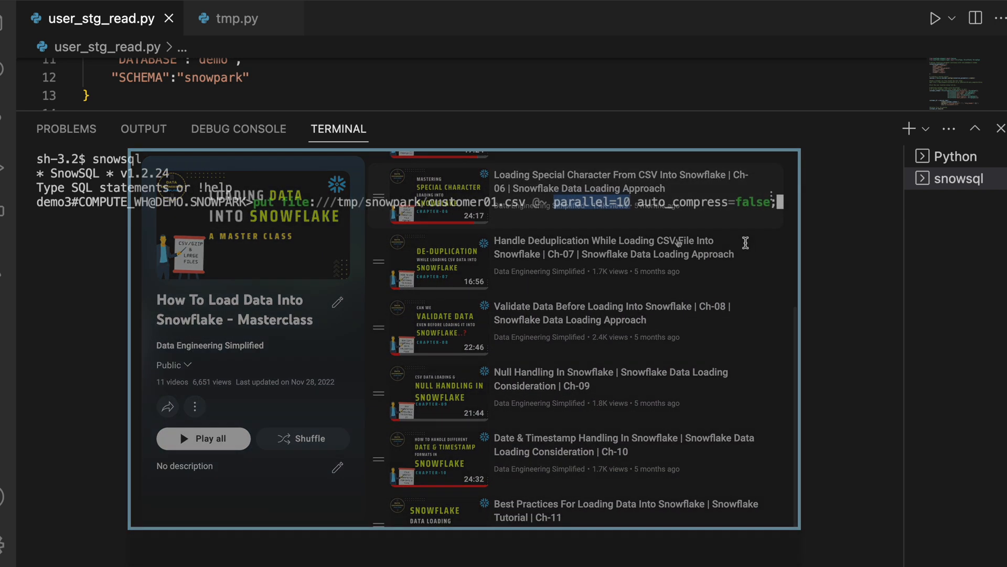
key("Enter")
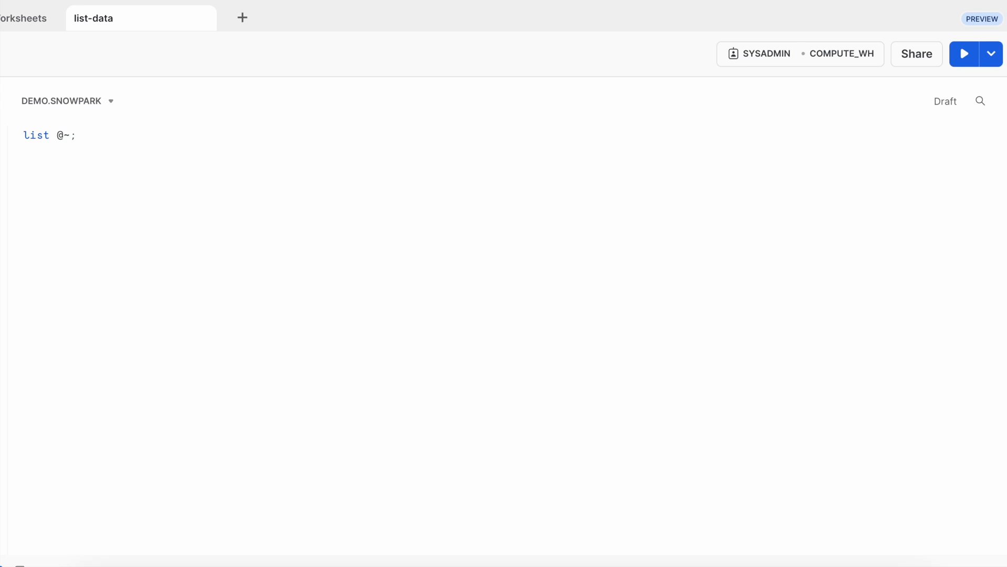
left_click(963, 54)
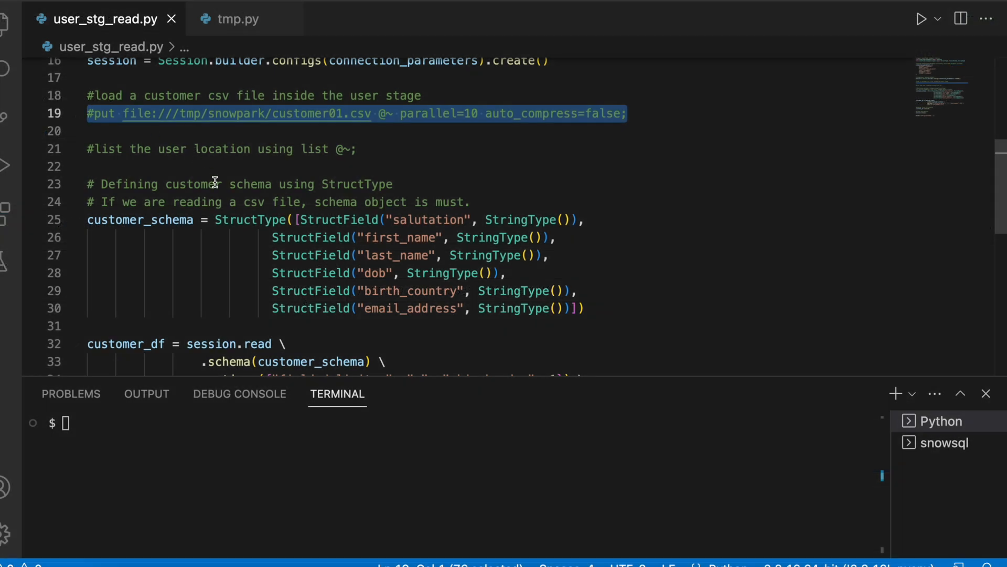
scroll("down", 3)
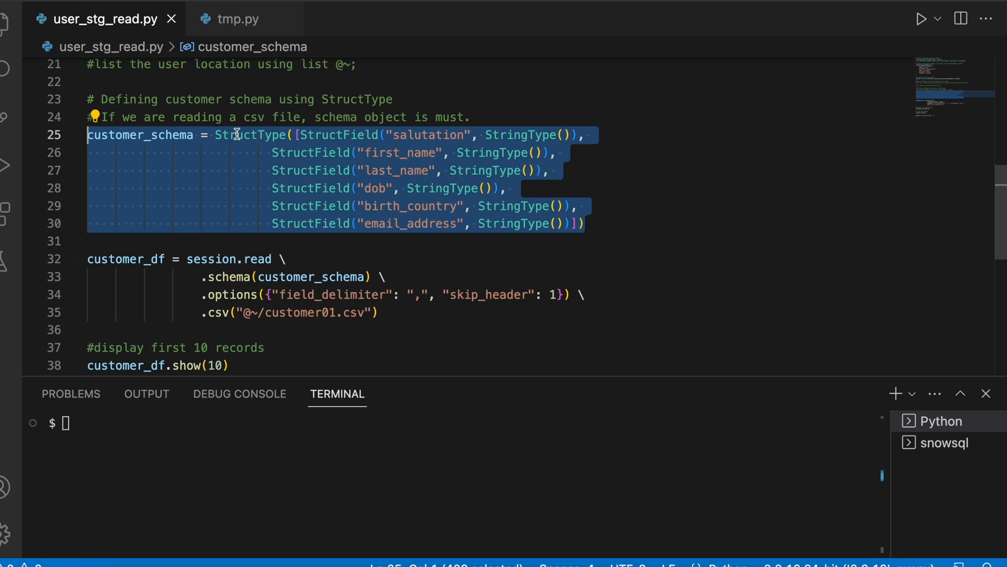
double_click(249, 135)
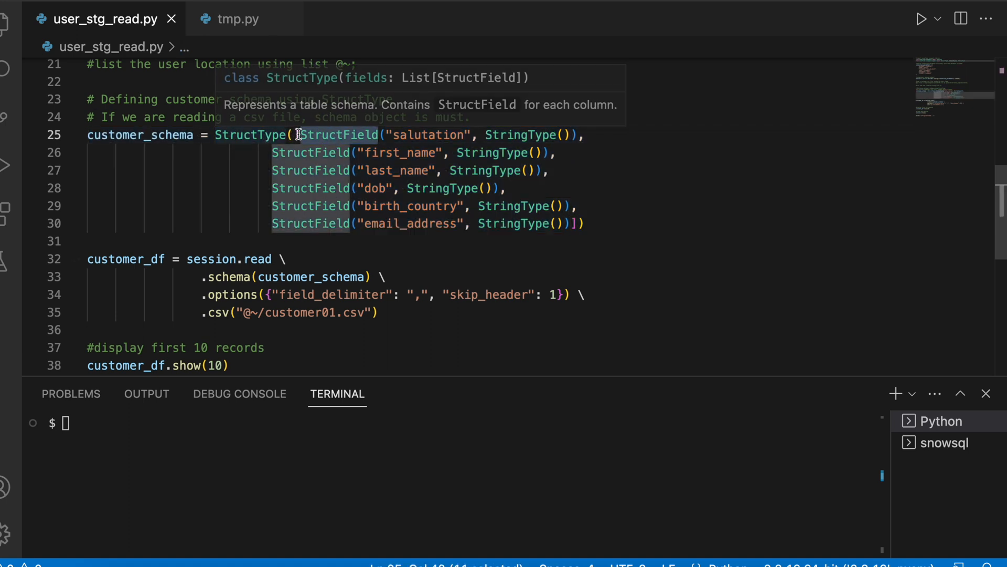
mouse_move(482, 126)
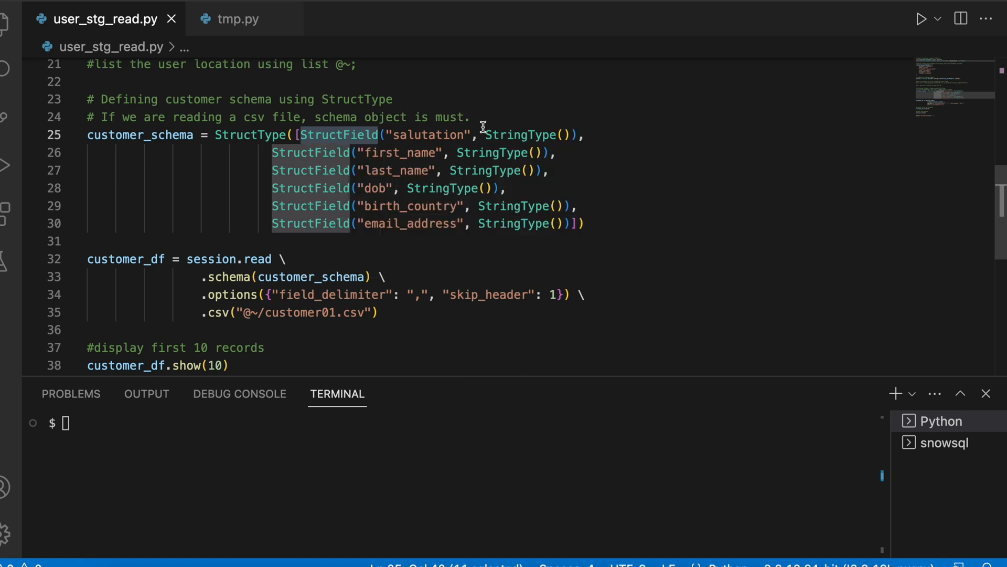
double_click(520, 134)
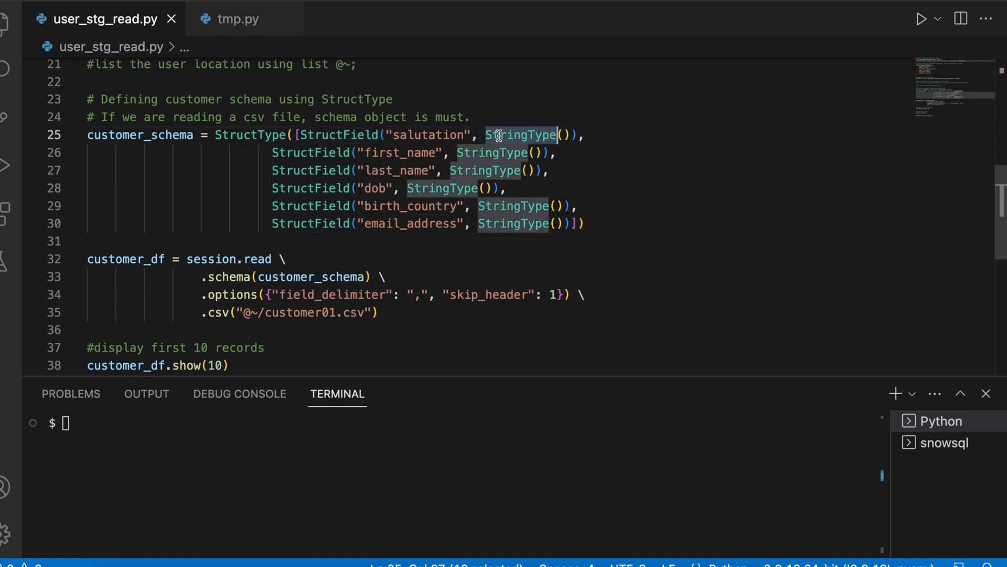
double_click(428, 135)
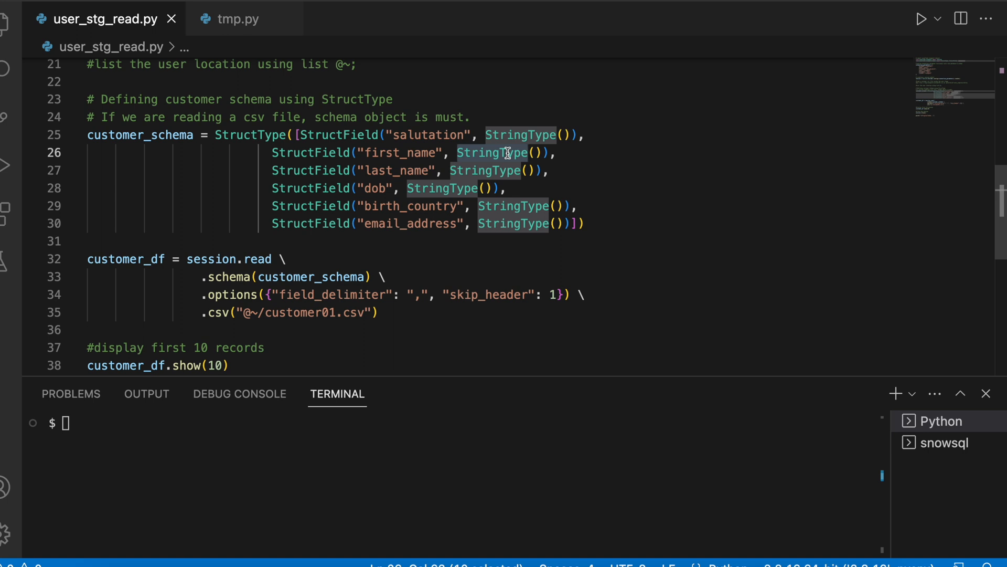
double_click(257, 259)
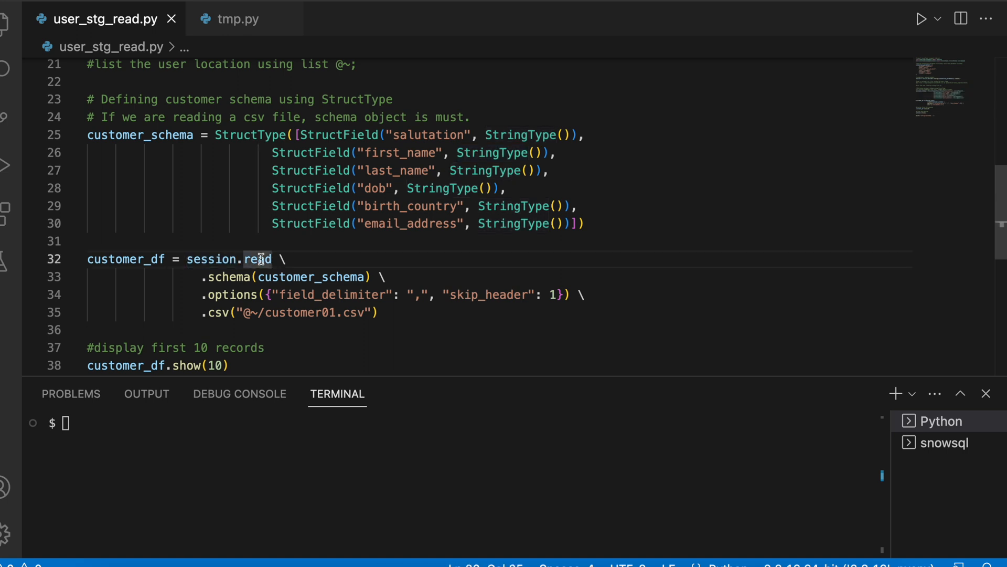
double_click(311, 277)
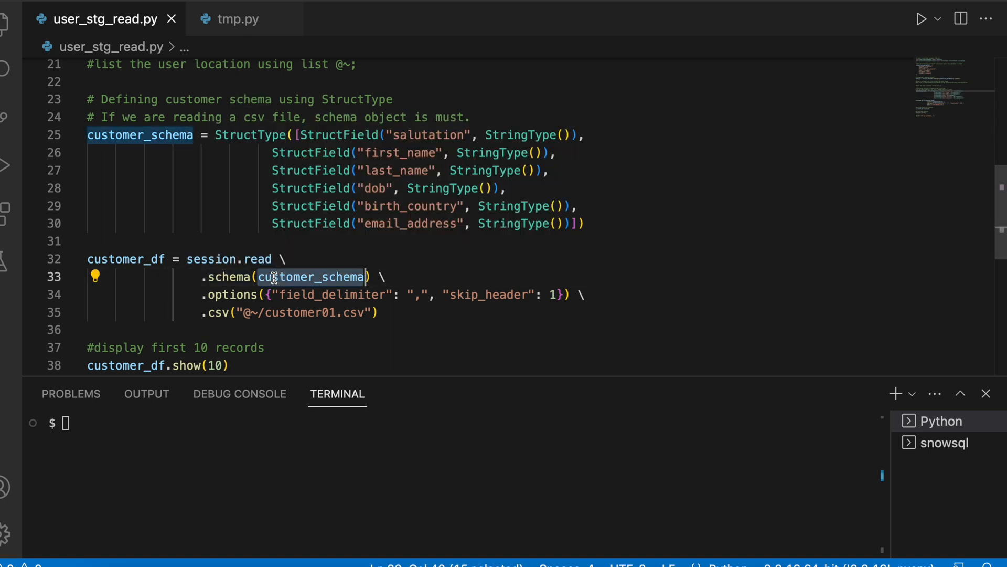
double_click(232, 294)
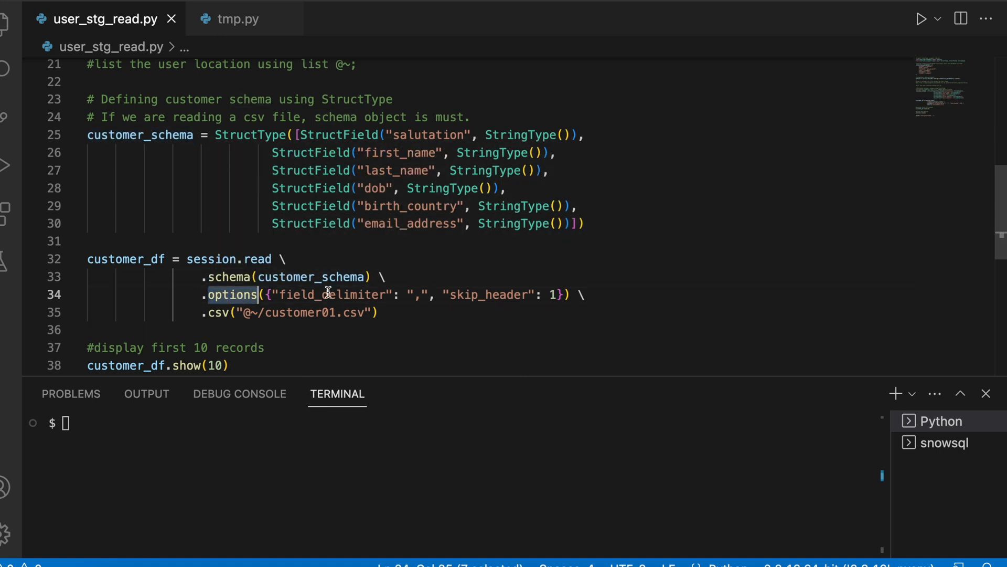
double_click(329, 294)
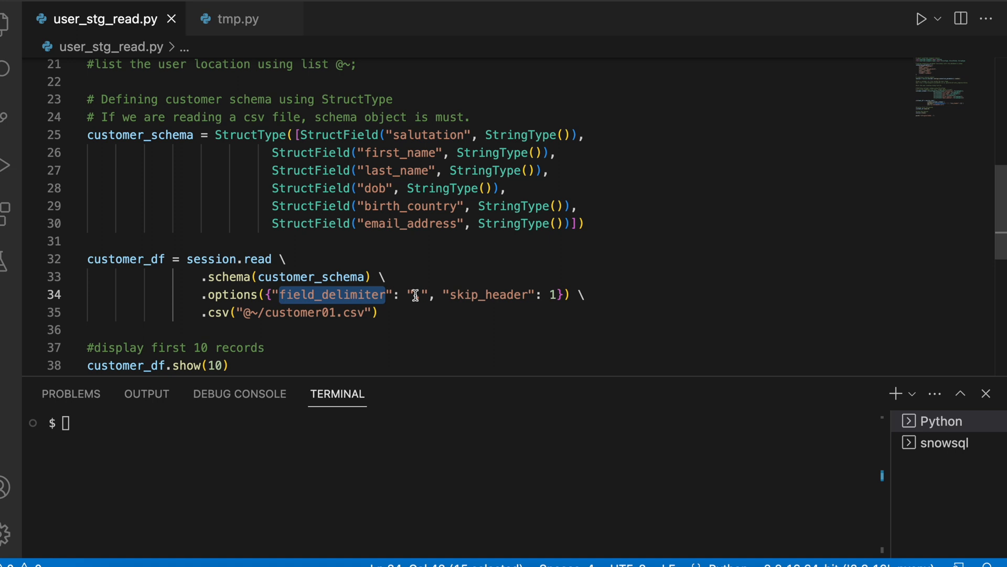
double_click(488, 295)
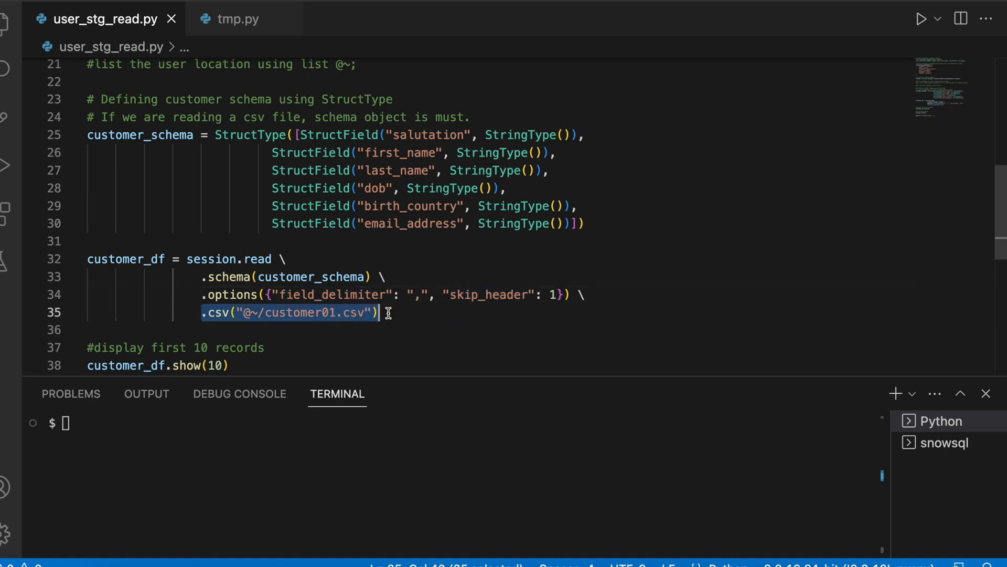
scroll("down", 3)
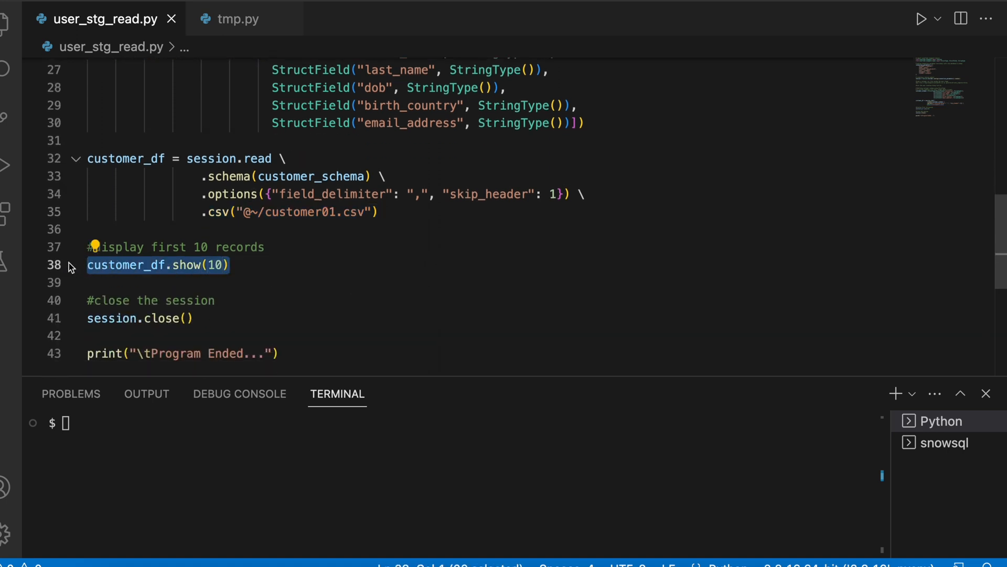
mouse_move(163, 307)
type("python3 user_stg_read.py")
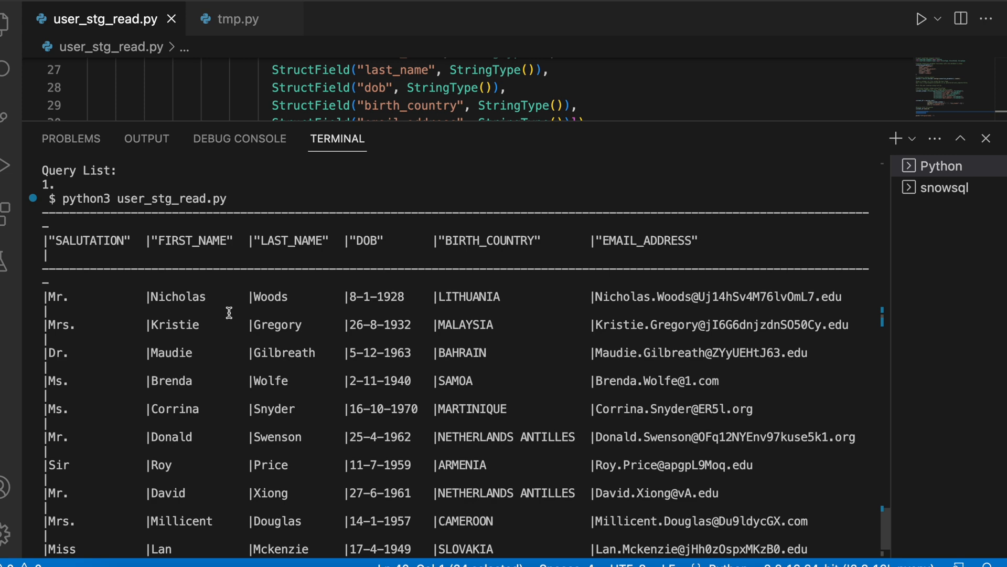
Add customer_df.explain() on line 40, then review the Snowpark queries in Snowflake Query History.
type("customer_df.explain(")
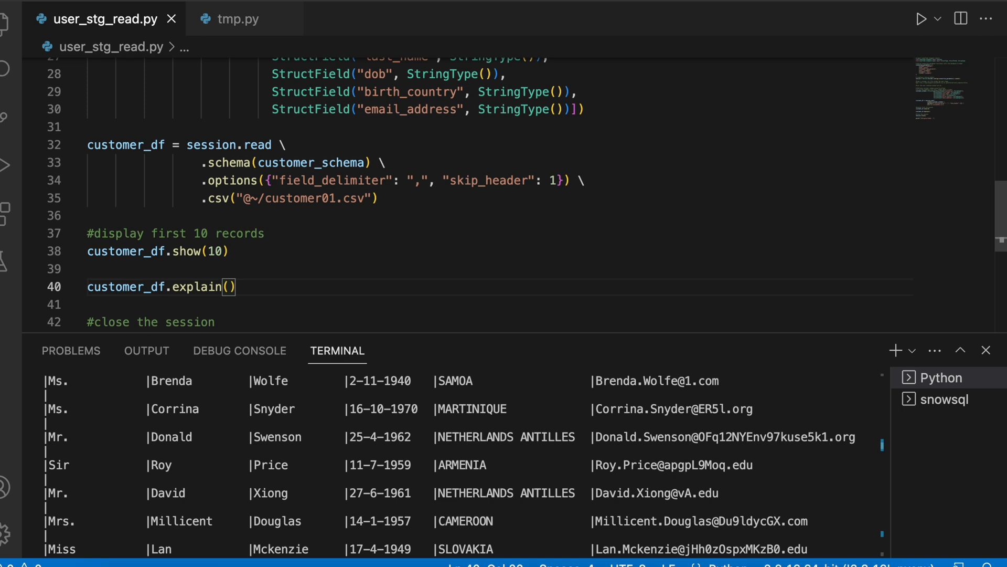
mouse_move(278, 403)
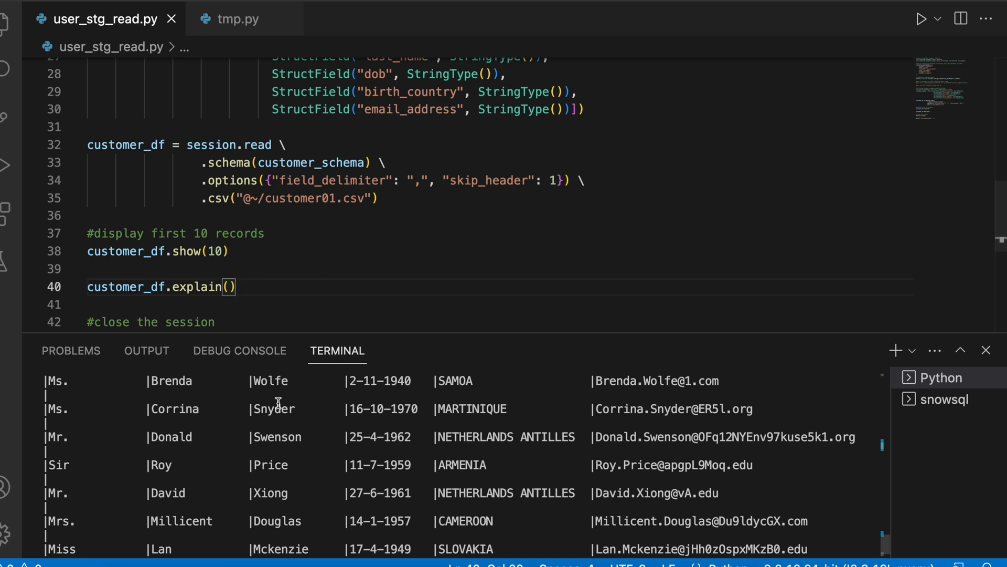
left_click(983, 350)
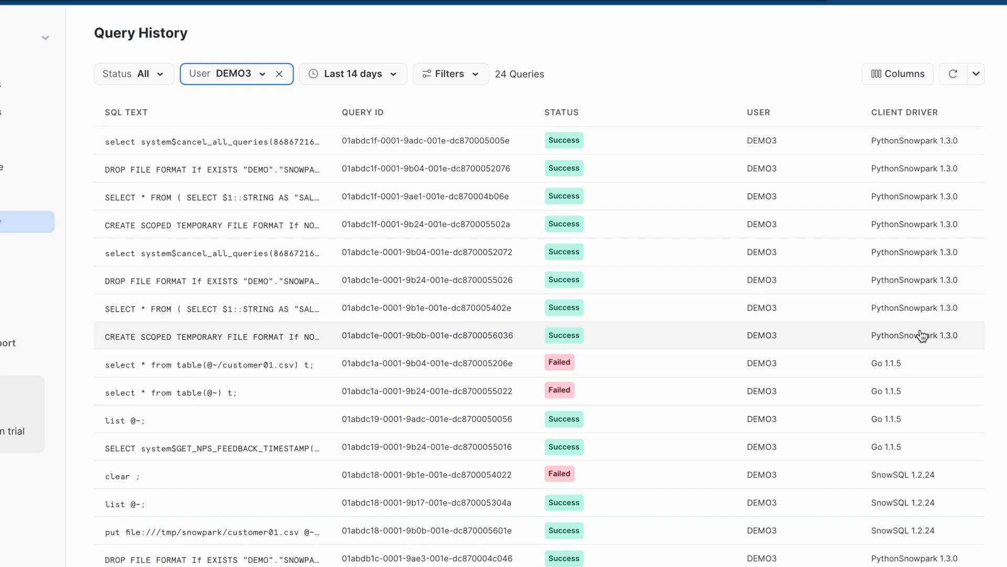
mouse_move(182, 141)
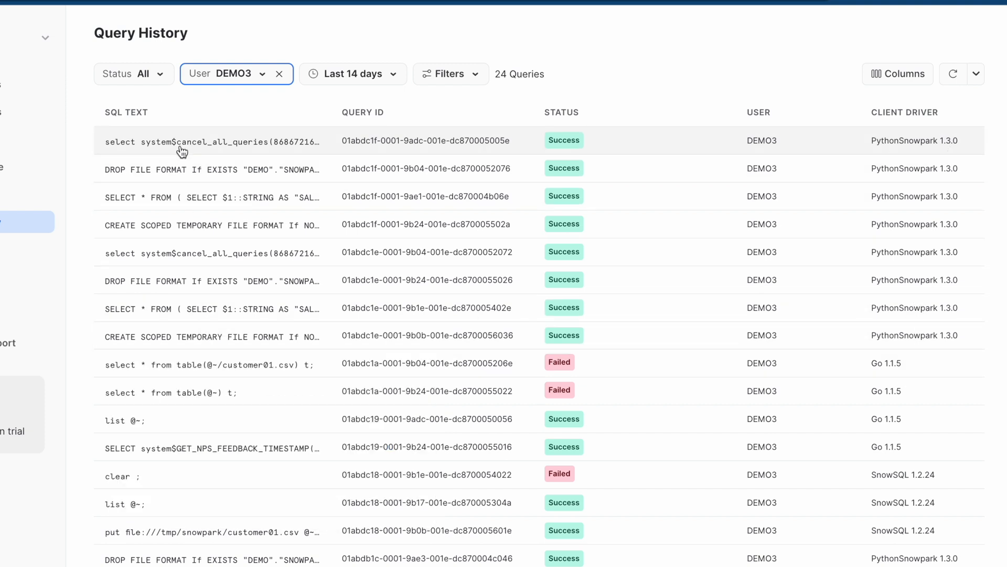
mouse_move(72, 310)
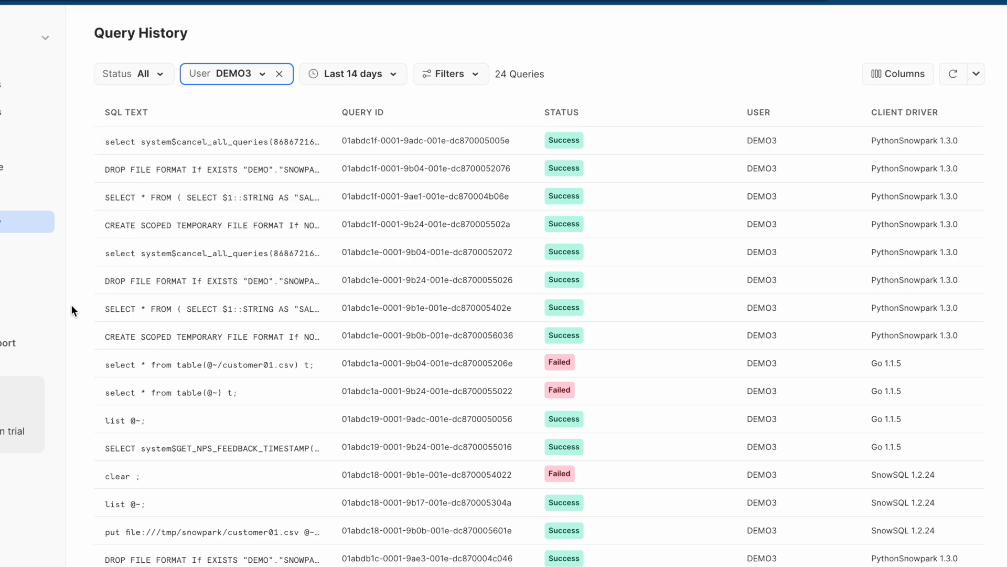
mouse_move(94, 351)
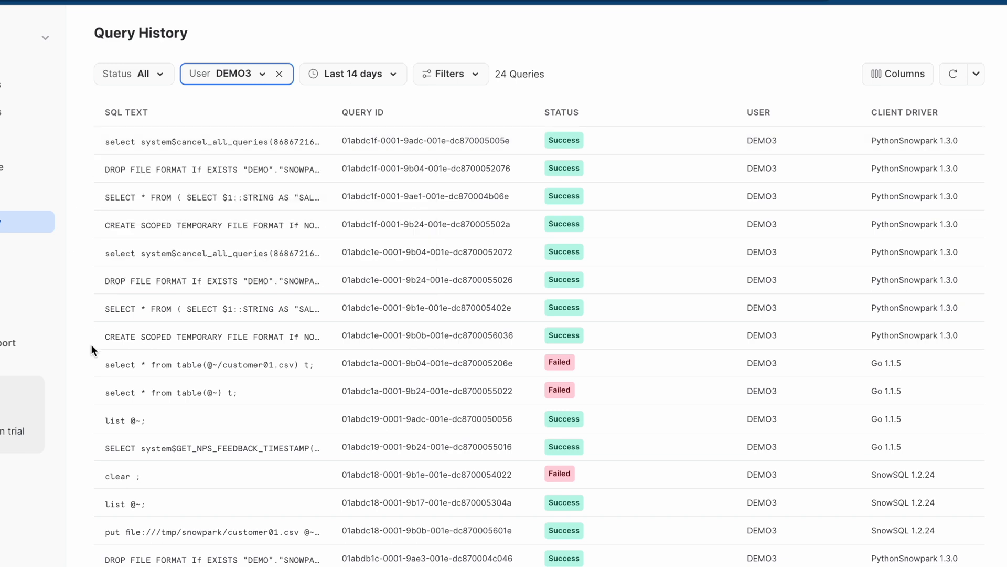